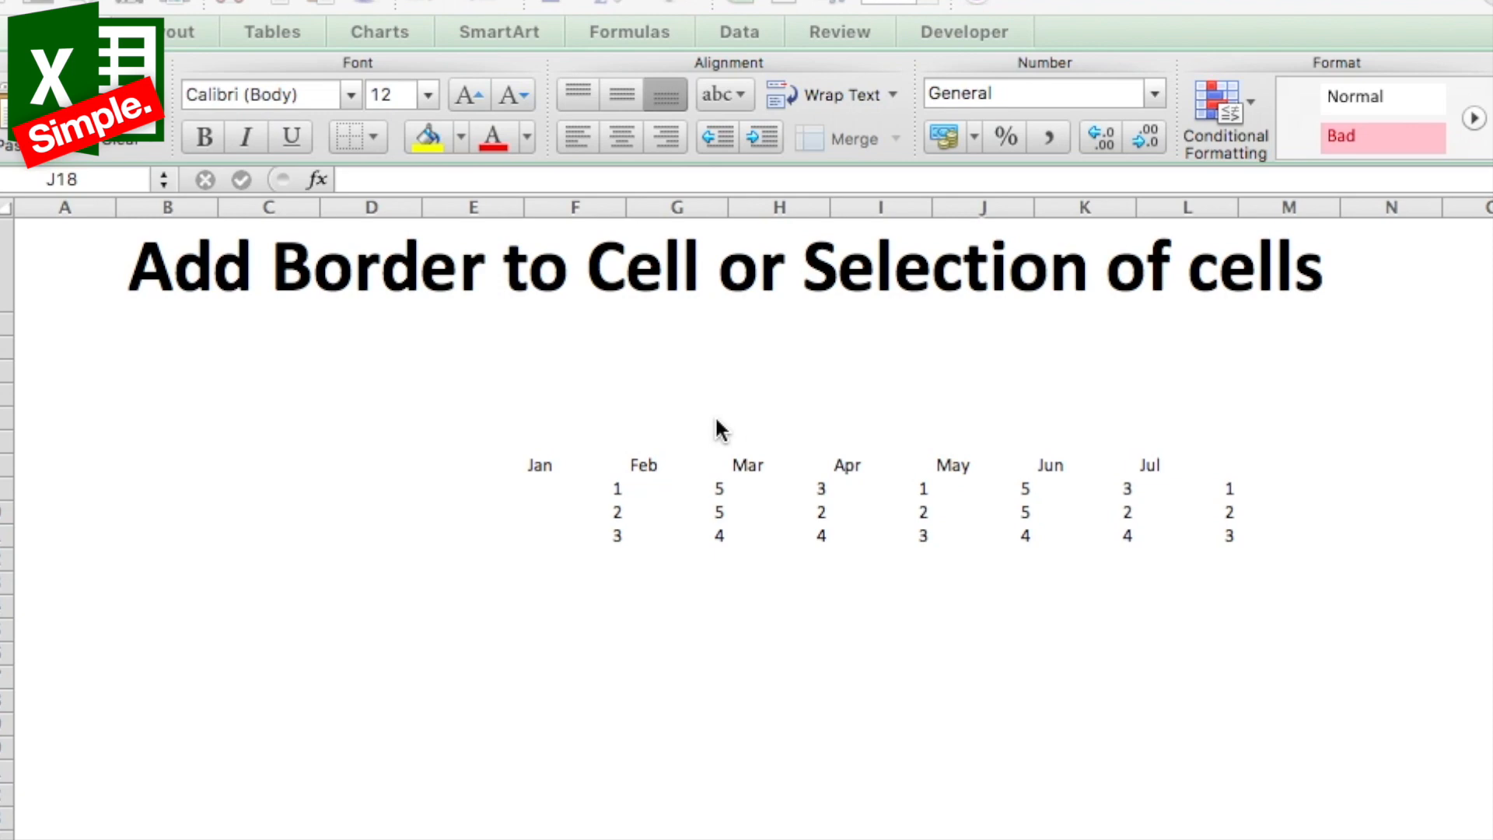
mouse_move(425, 322)
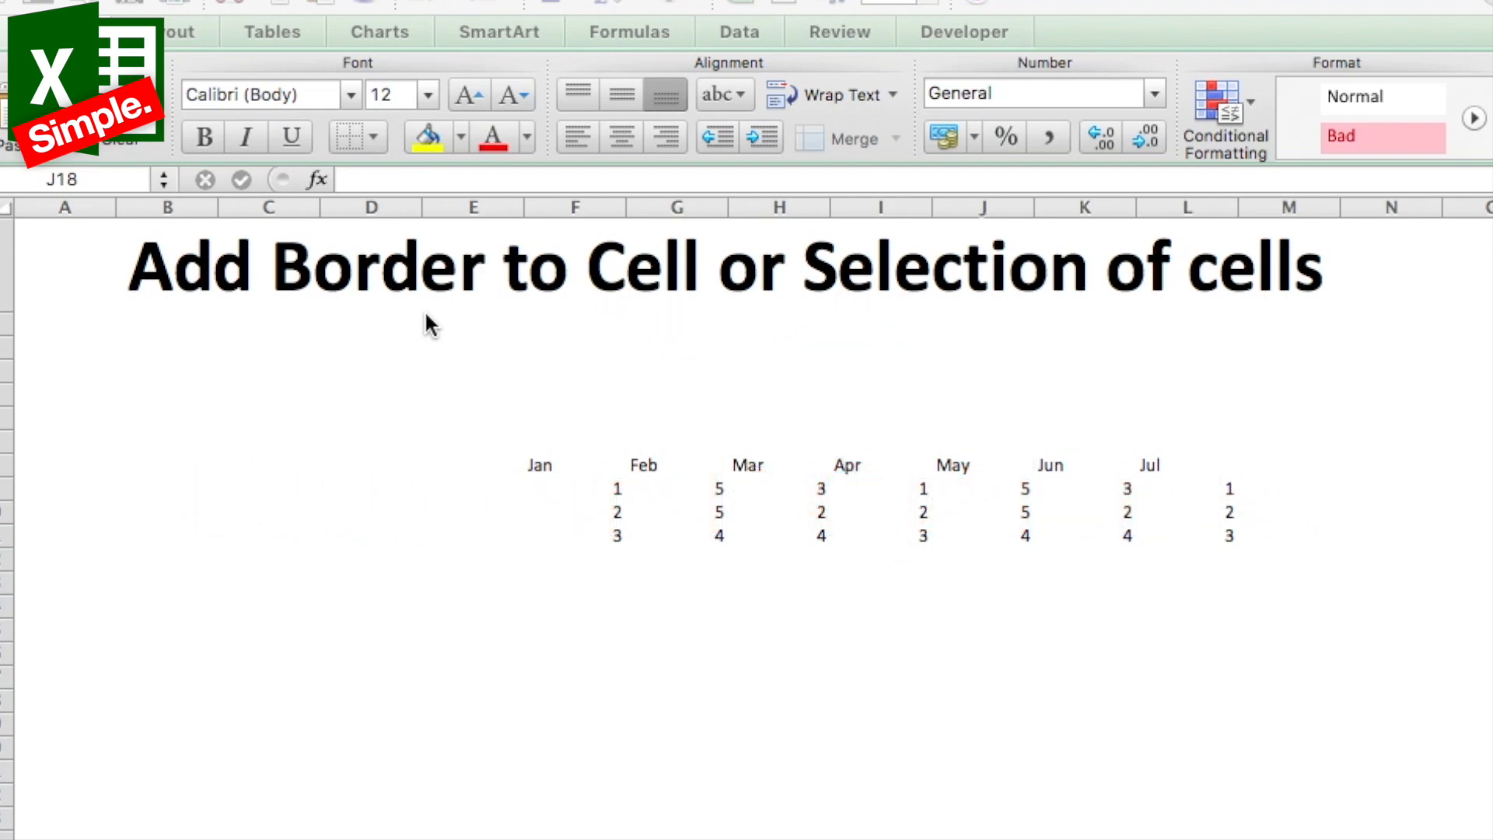
- Select the month heading cells from Jan through Jul in the monthly table
left_click(982, 700)
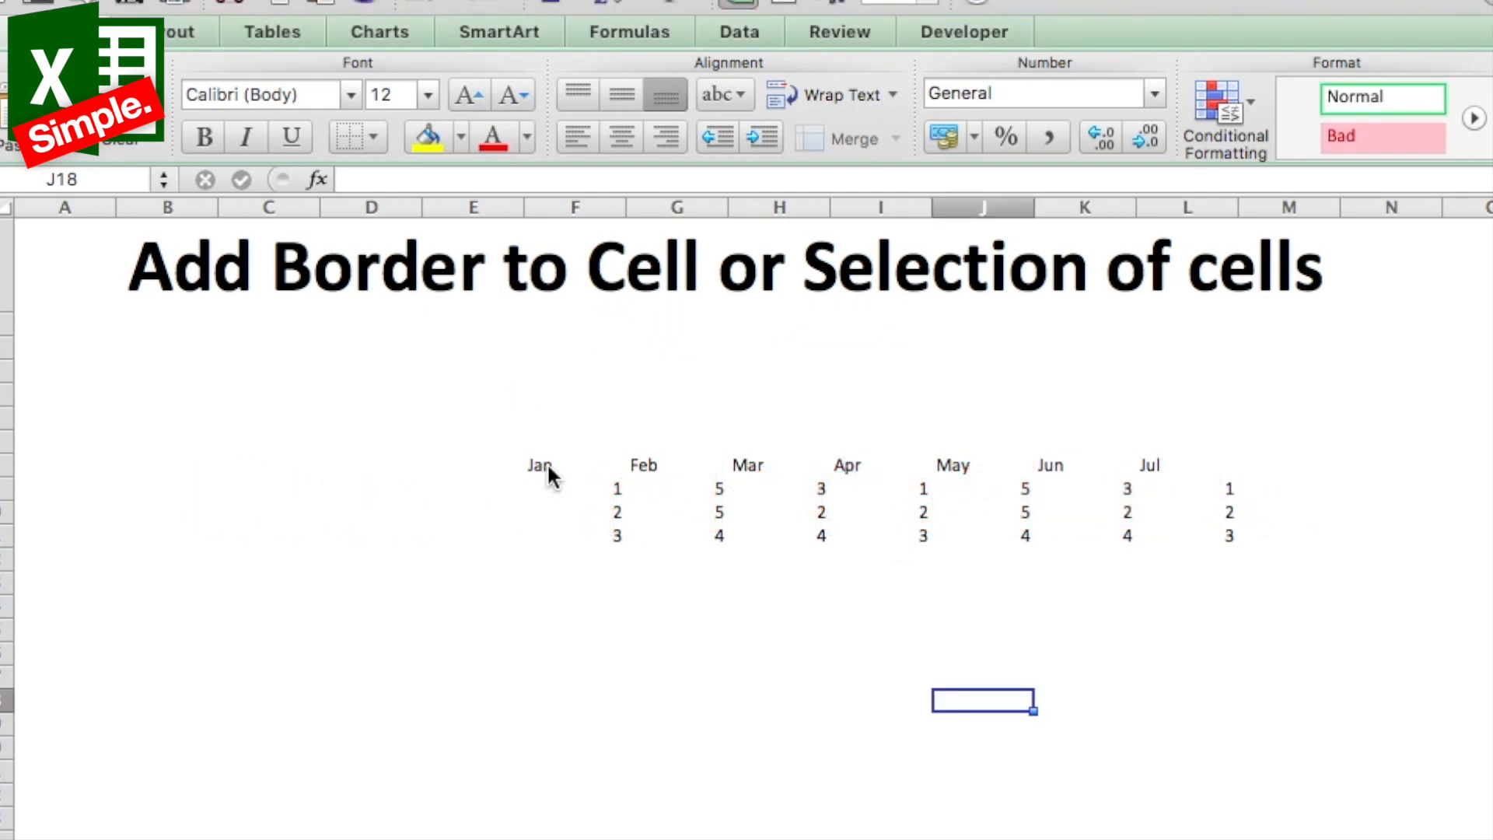
left_click_drag(539, 466, 1133, 467)
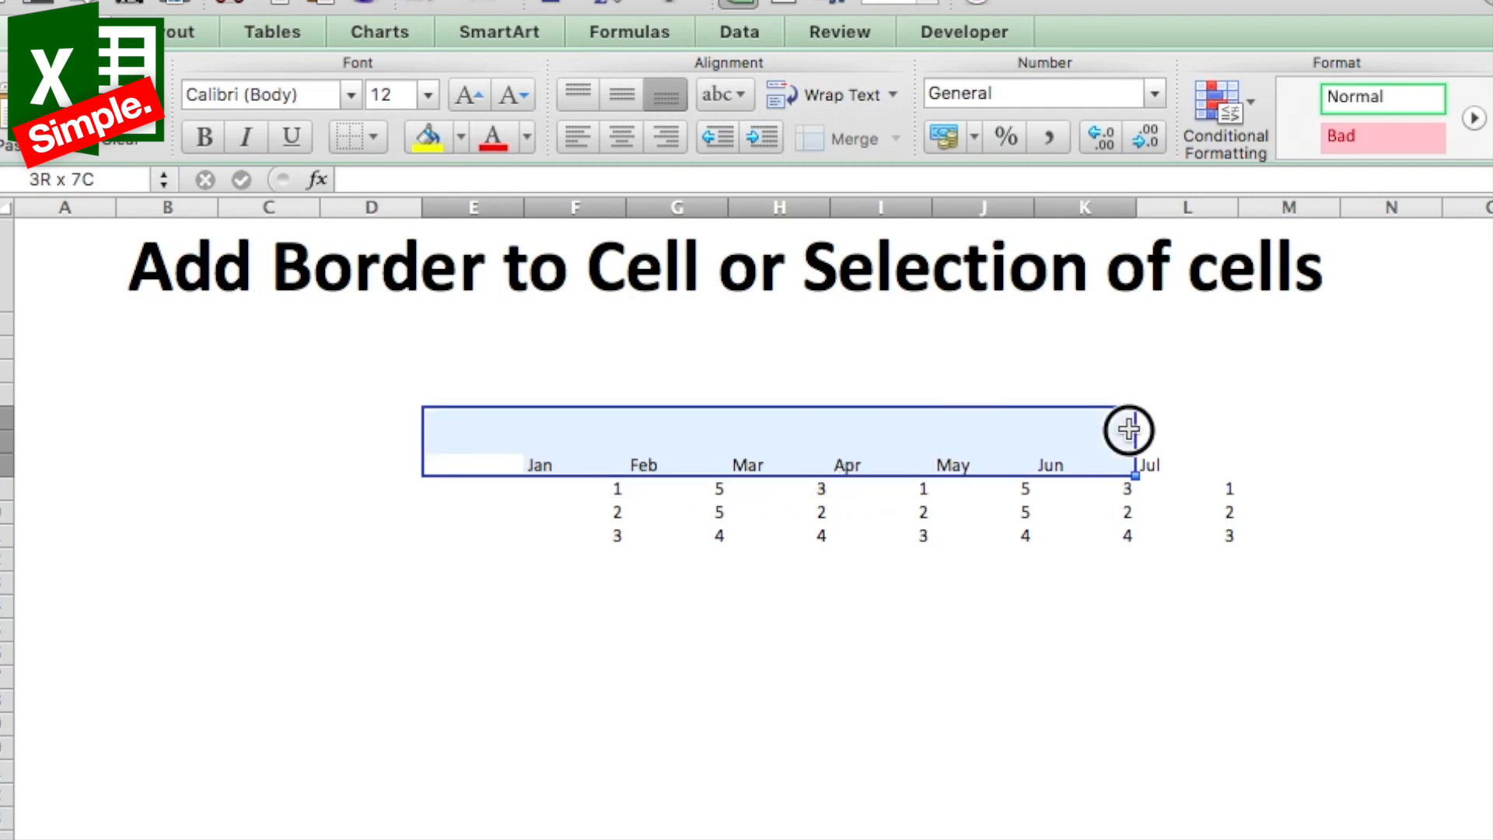